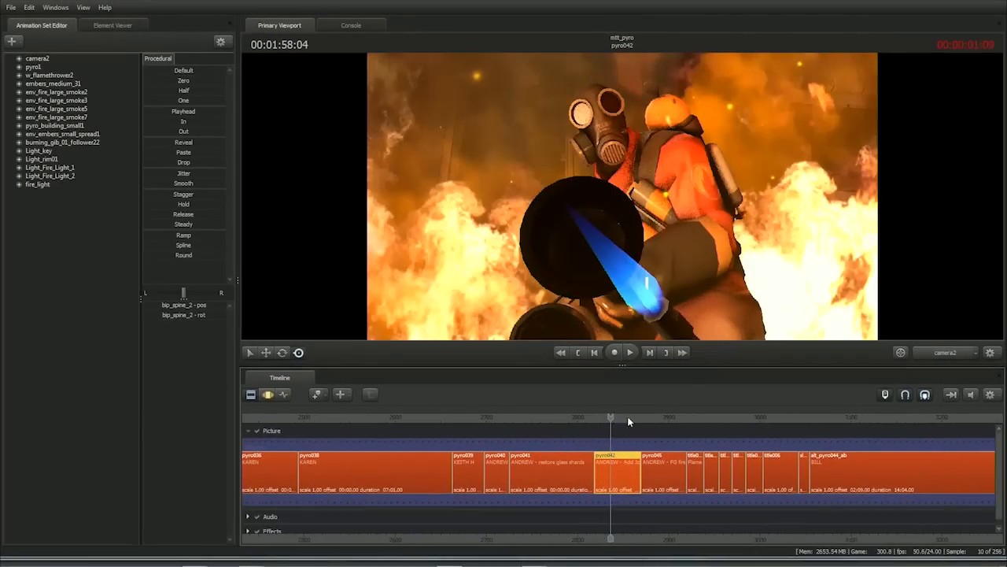
Load the mtt_spy Heavy and Spy session, showing shot86 in the timeline
left_click(944, 352)
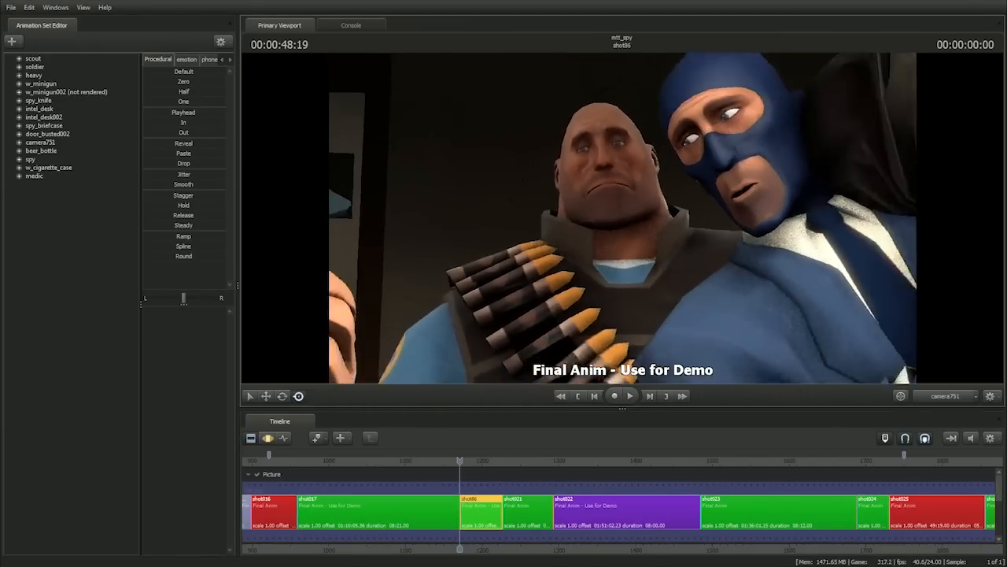
Open the game view's Record Demo dialog set to map mtt_medic_finalscene
left_click(627, 397)
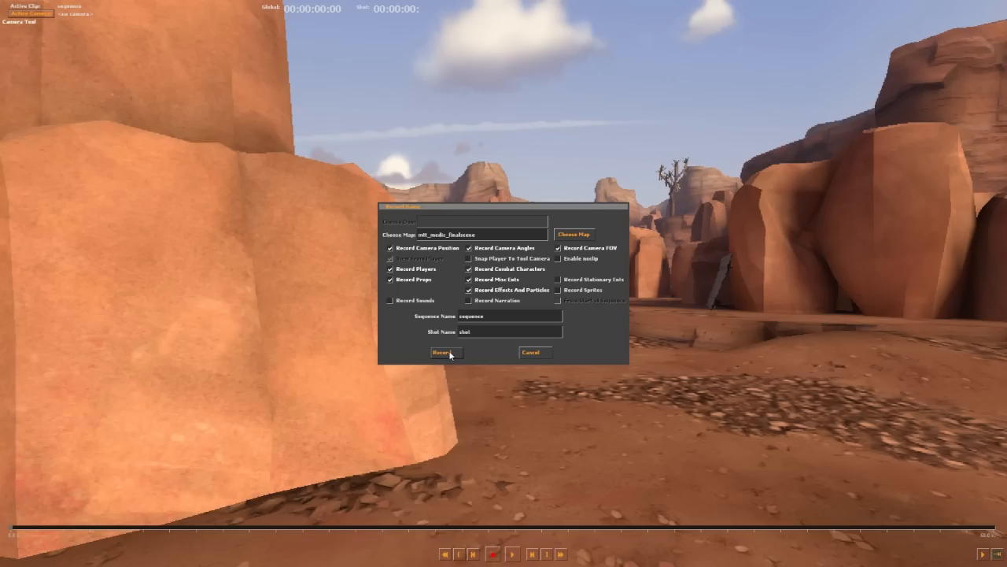
Open master_edit in Tool Mode with the medic's Face and RigBody groups expanded
left_click(443, 352)
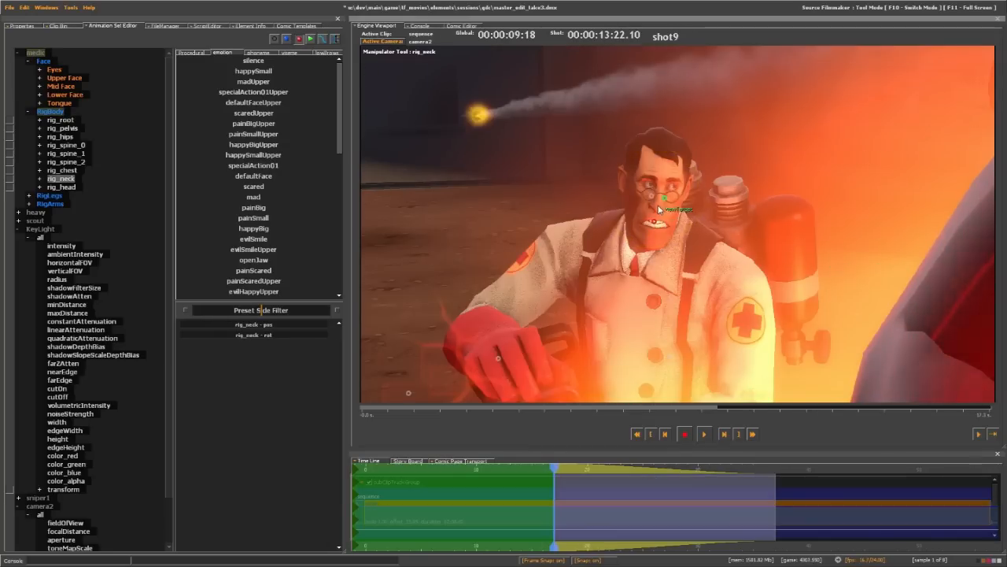
Open the afd Heavy minigun session and play back the afd_E shot
left_click(61, 187)
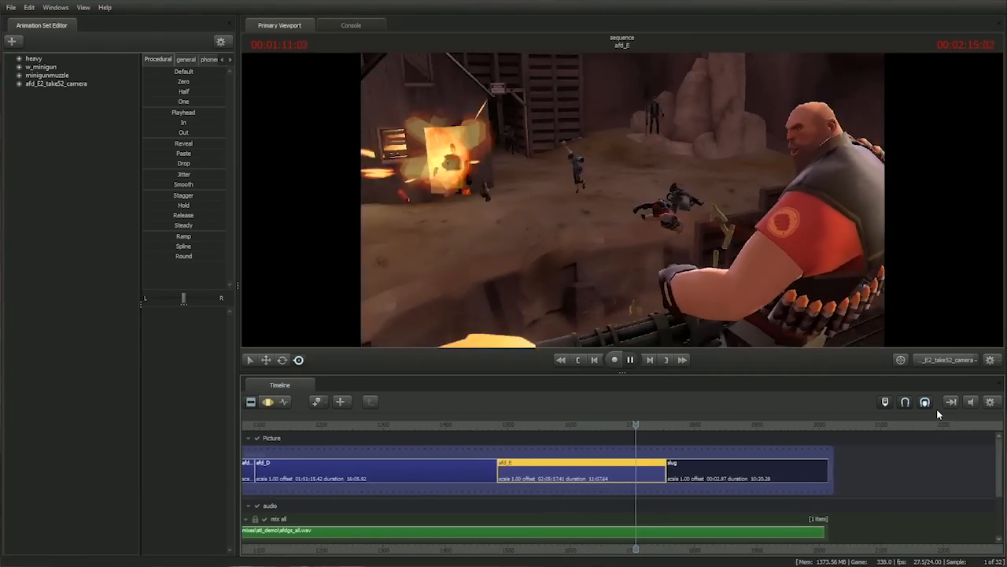
left_click(630, 359)
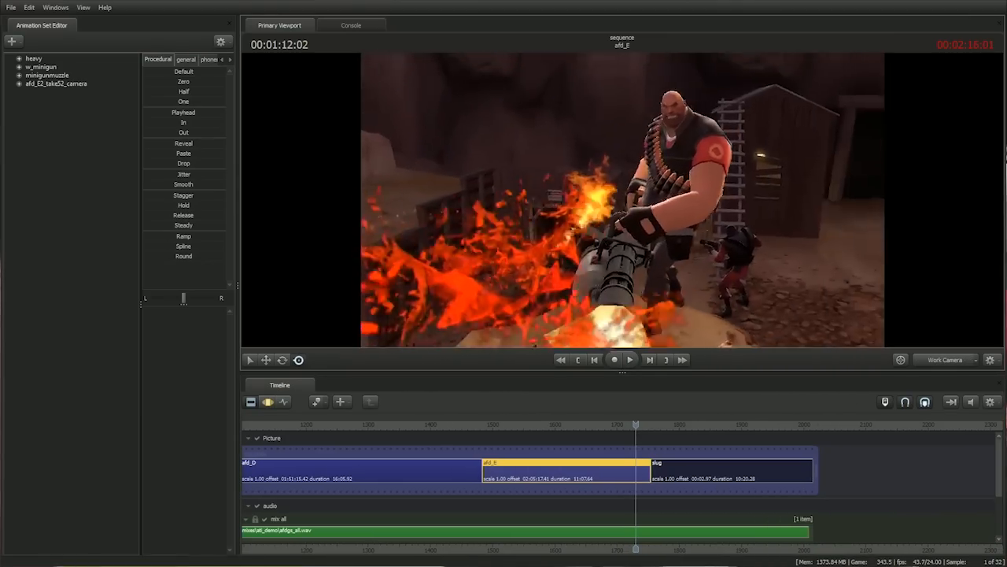